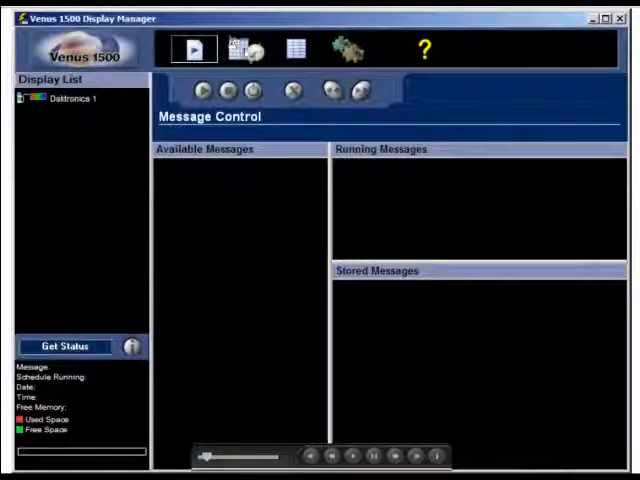
- Cycle through the schedule, script and neighbouring control views
click(243, 49)
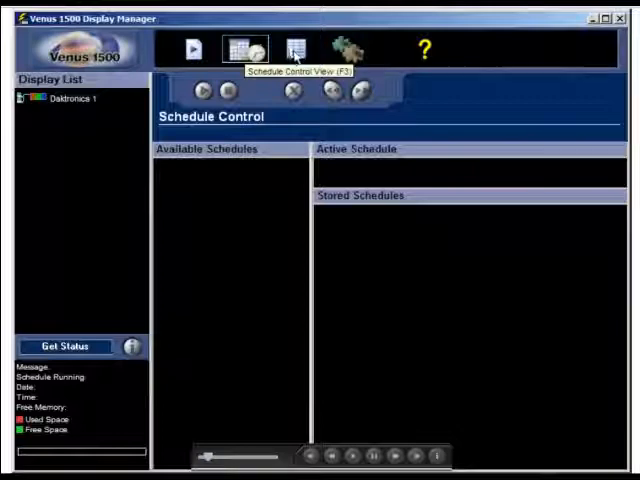
click(296, 49)
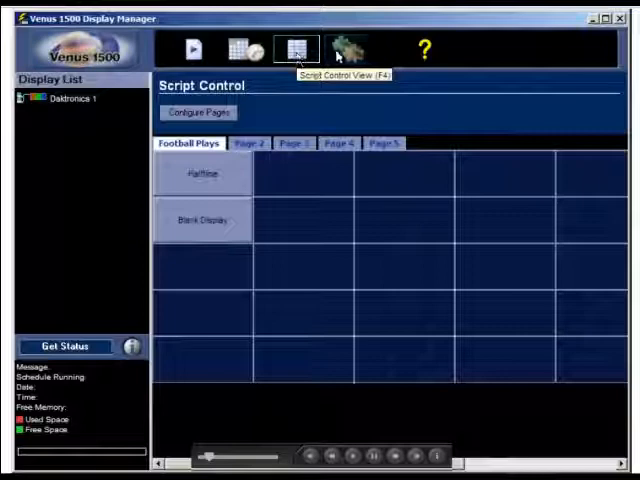
click(345, 50)
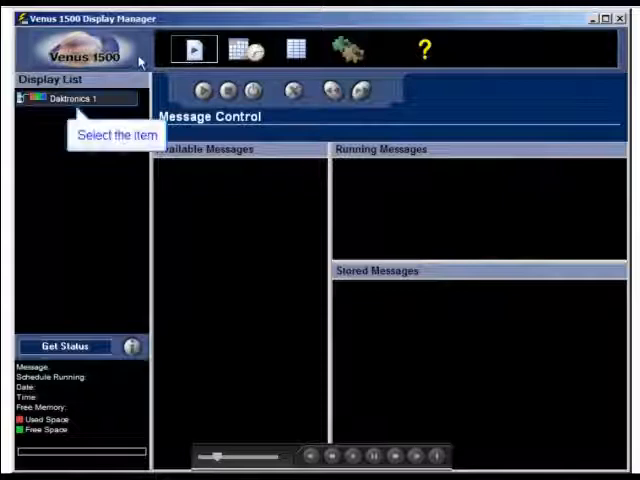
- Select Daktronics 1 and retrieve its status with date, time and free memory
click(70, 98)
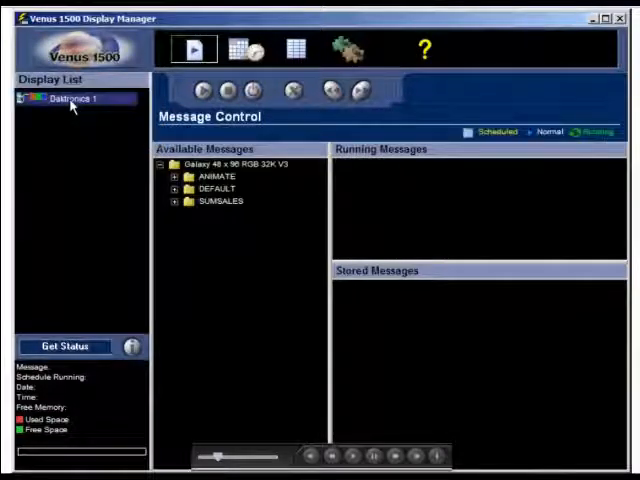
click(235, 163)
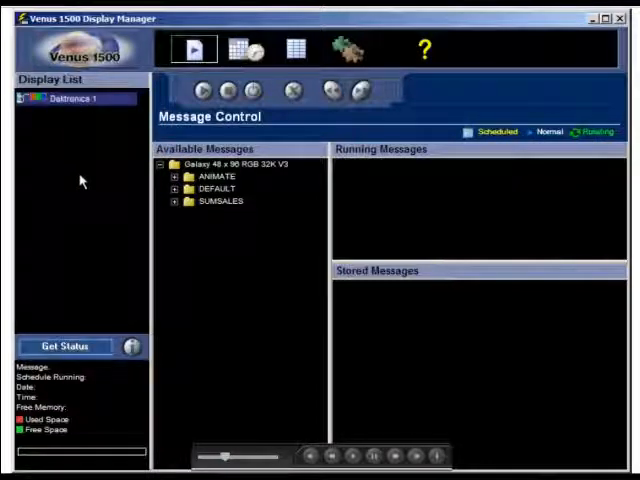
click(66, 346)
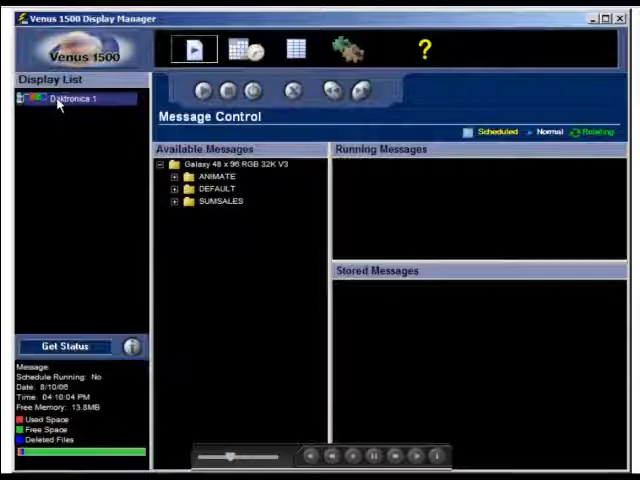
mouse_move(118, 168)
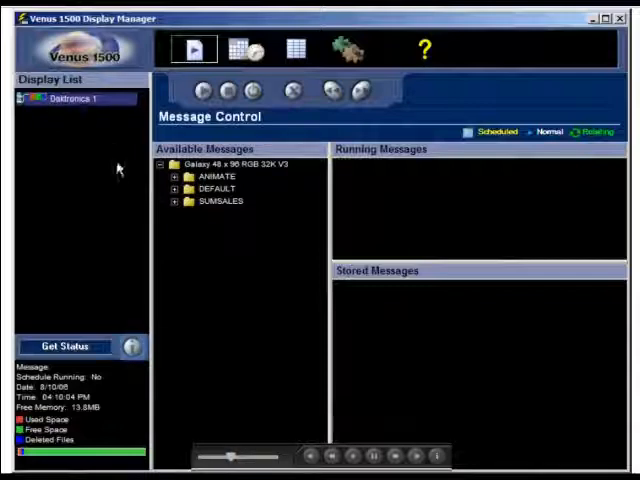
click(65, 346)
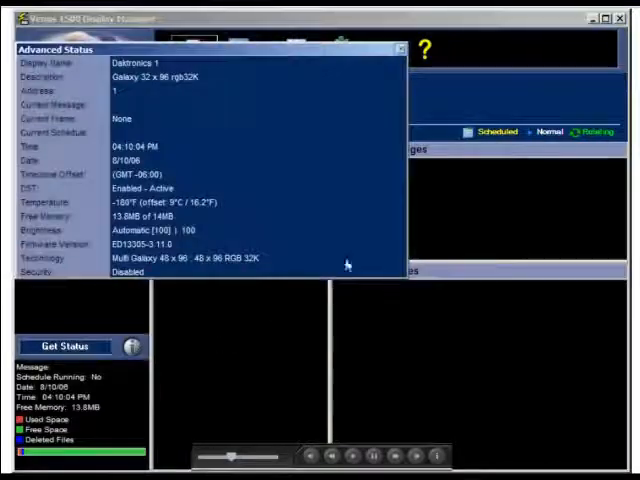
click(389, 48)
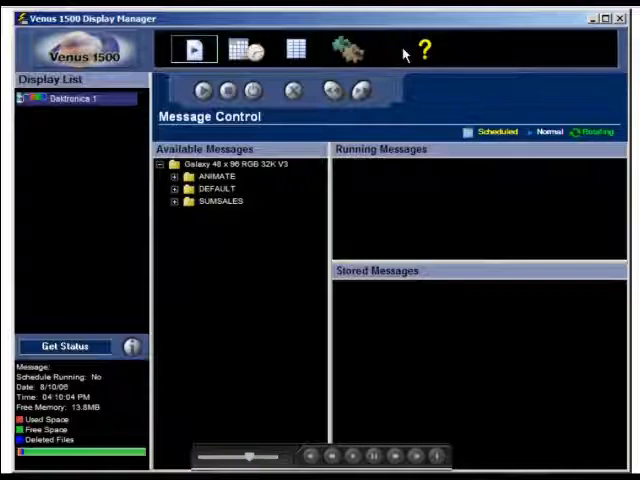
mouse_move(70, 98)
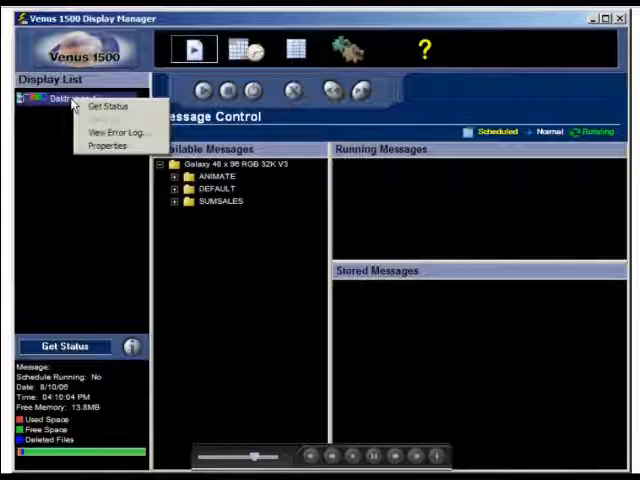
mouse_move(118, 132)
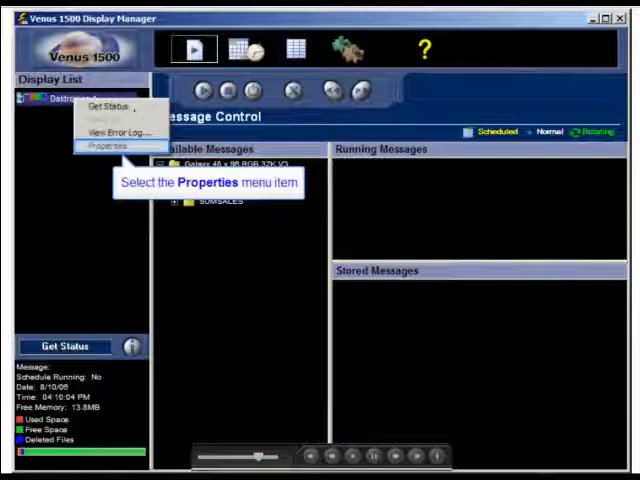
click(106, 147)
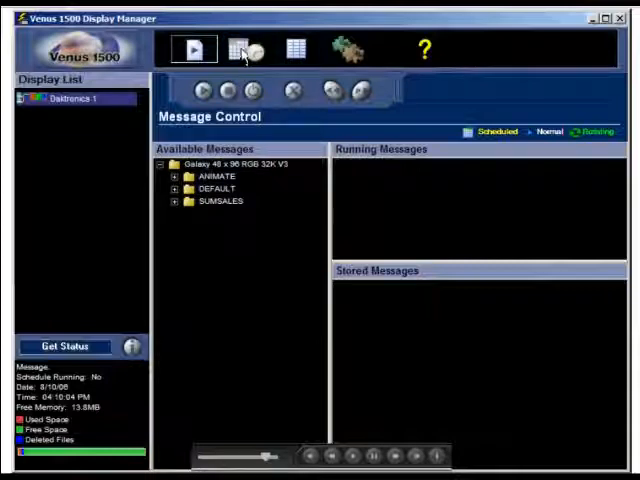
click(245, 49)
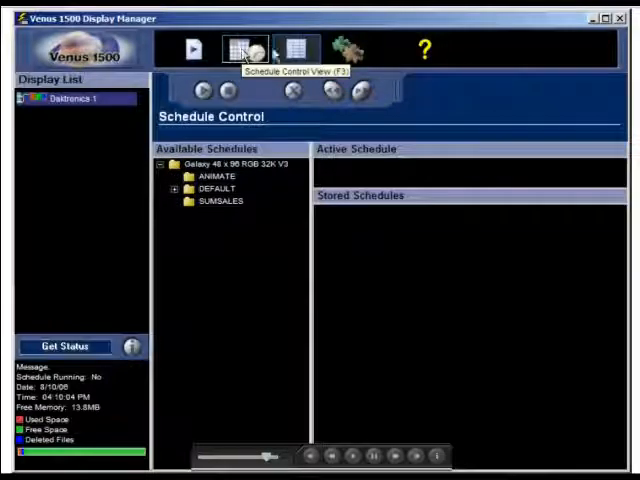
click(296, 50)
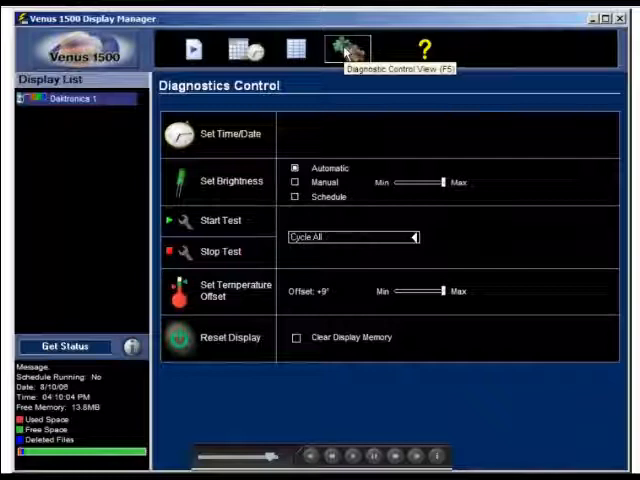
click(193, 49)
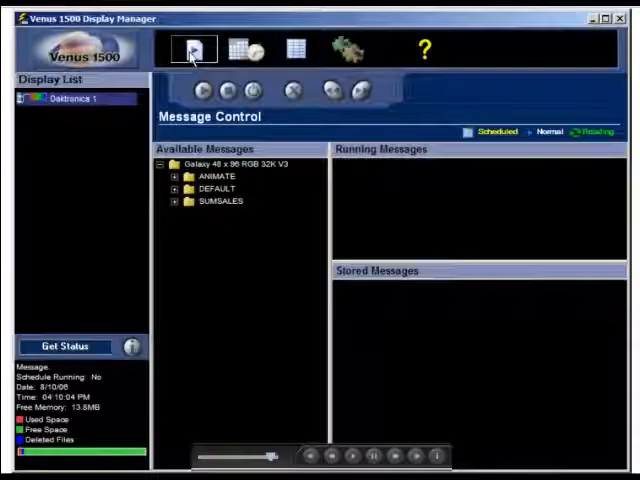